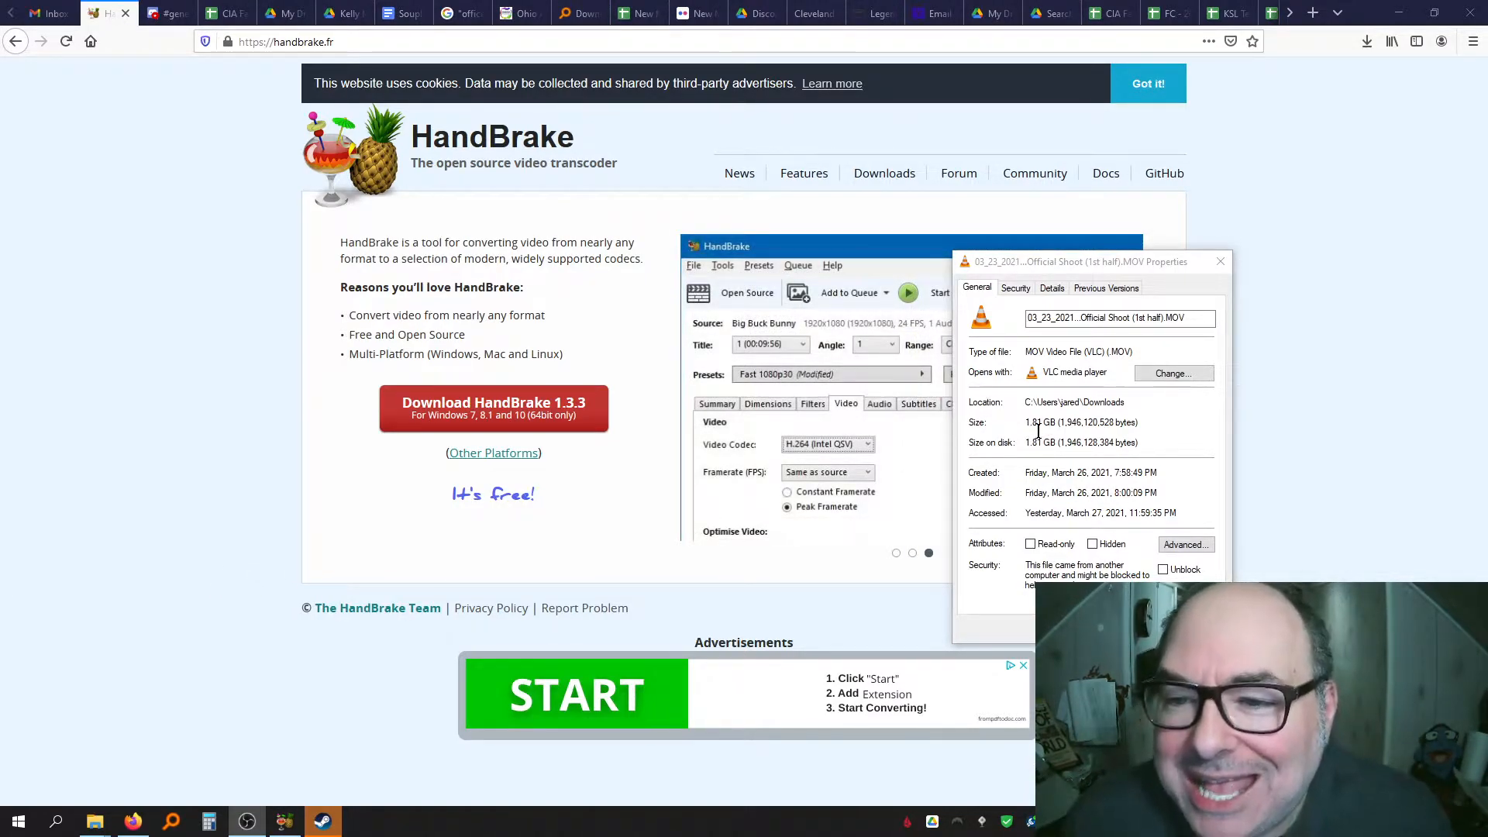
Bring up HandBrake with the 4K 60fps MOV loaded under the Vimeo YouTube HQ 2160p60 4K preset
{"action": "left_click", "coordinate": [1051, 287]}
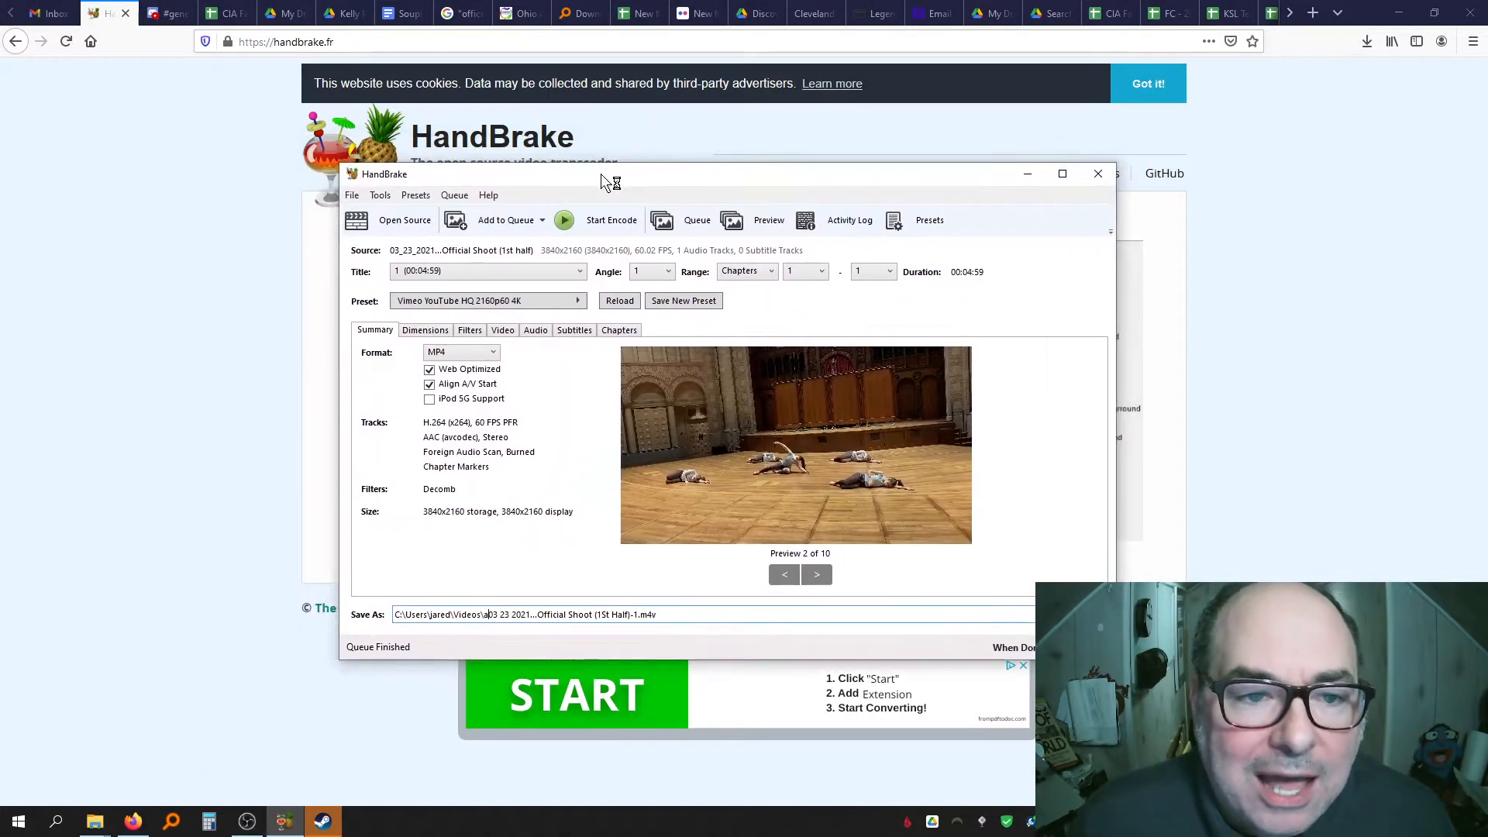
{"action": "mouse_move", "coordinate": [431, 280]}
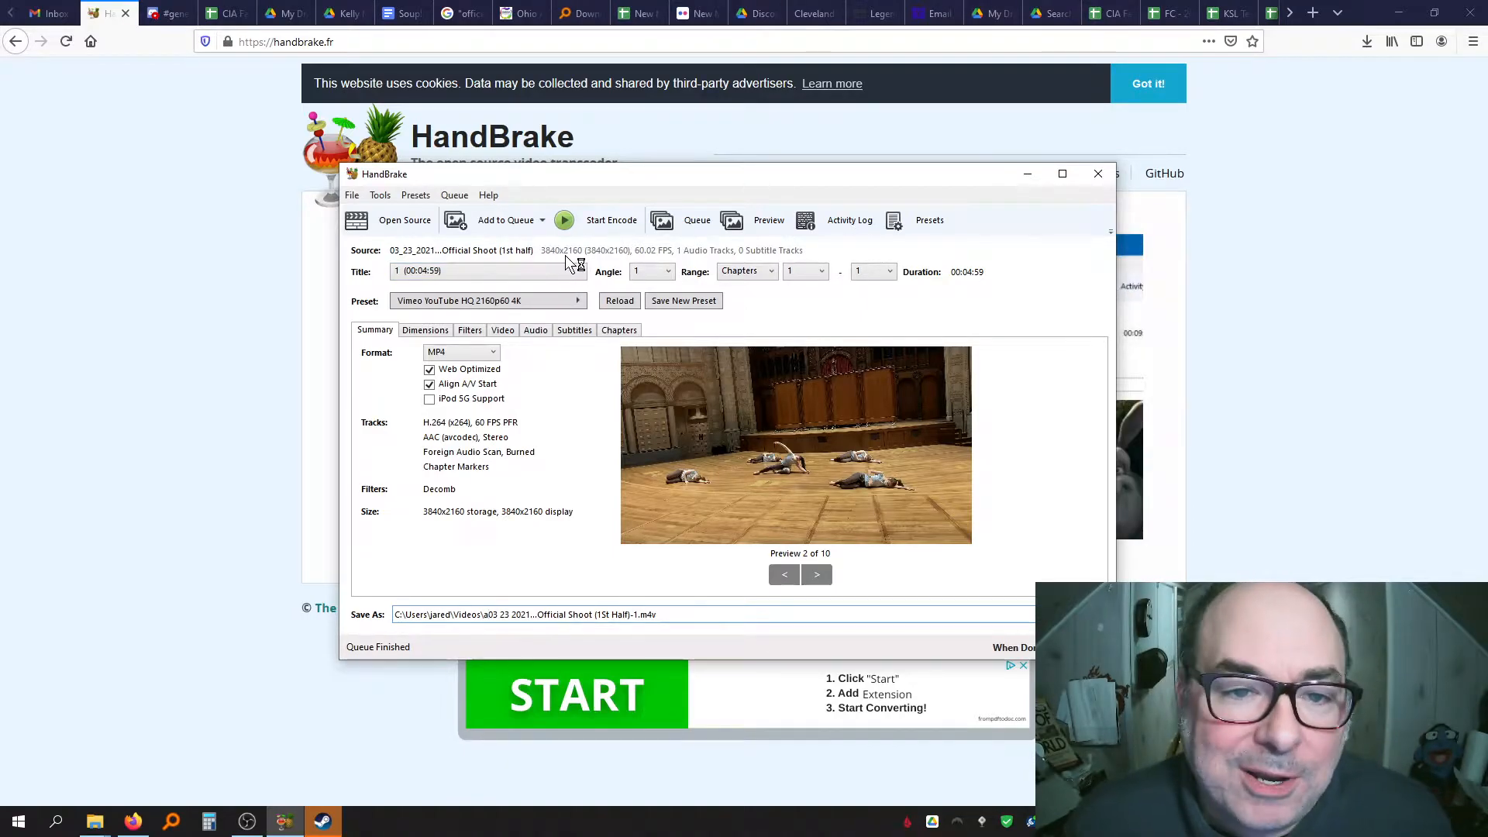
{"action": "mouse_move", "coordinate": [588, 284]}
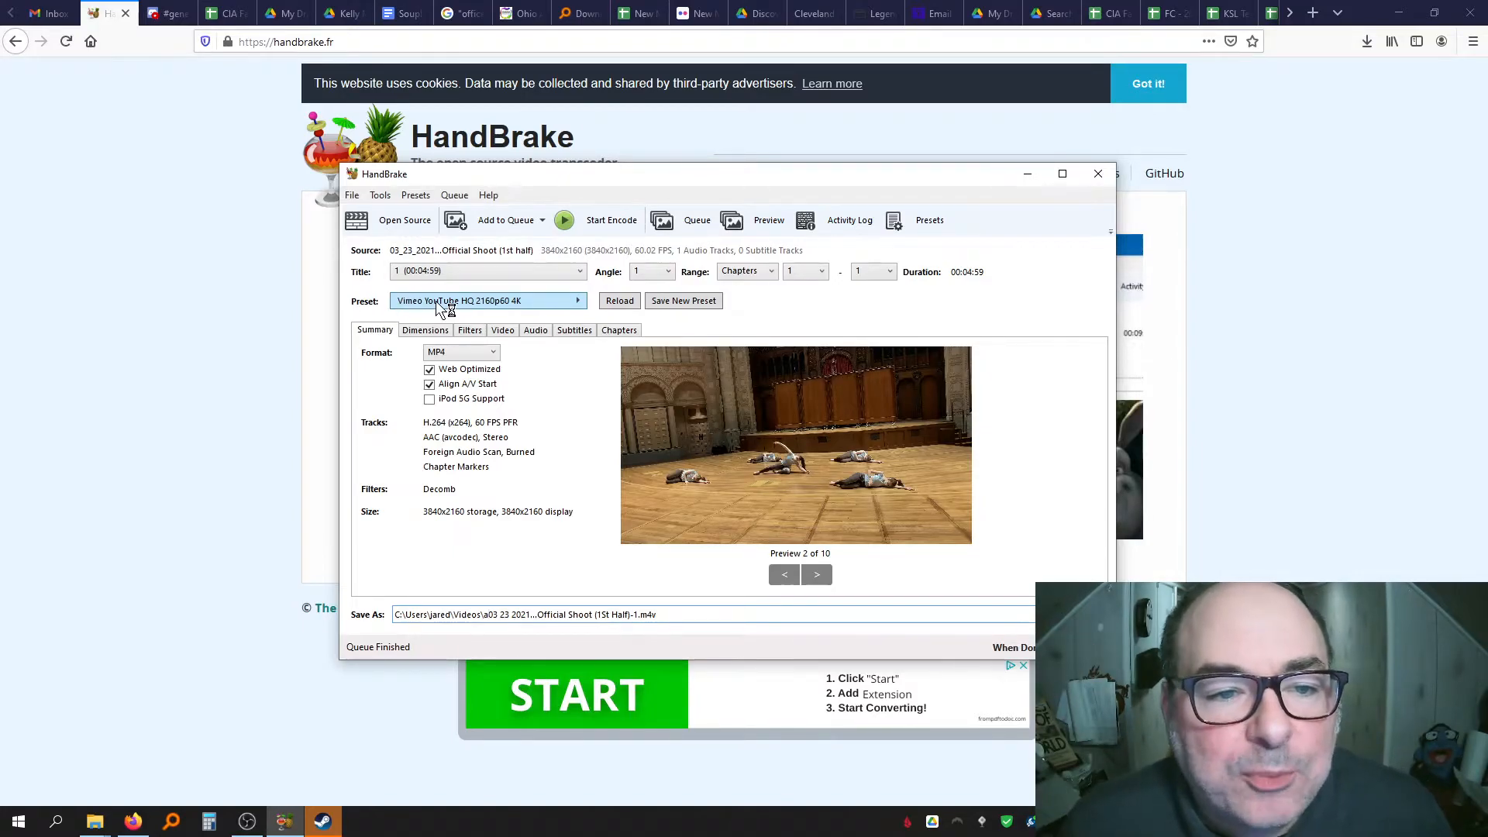
{"action": "left_click", "coordinate": [486, 300]}
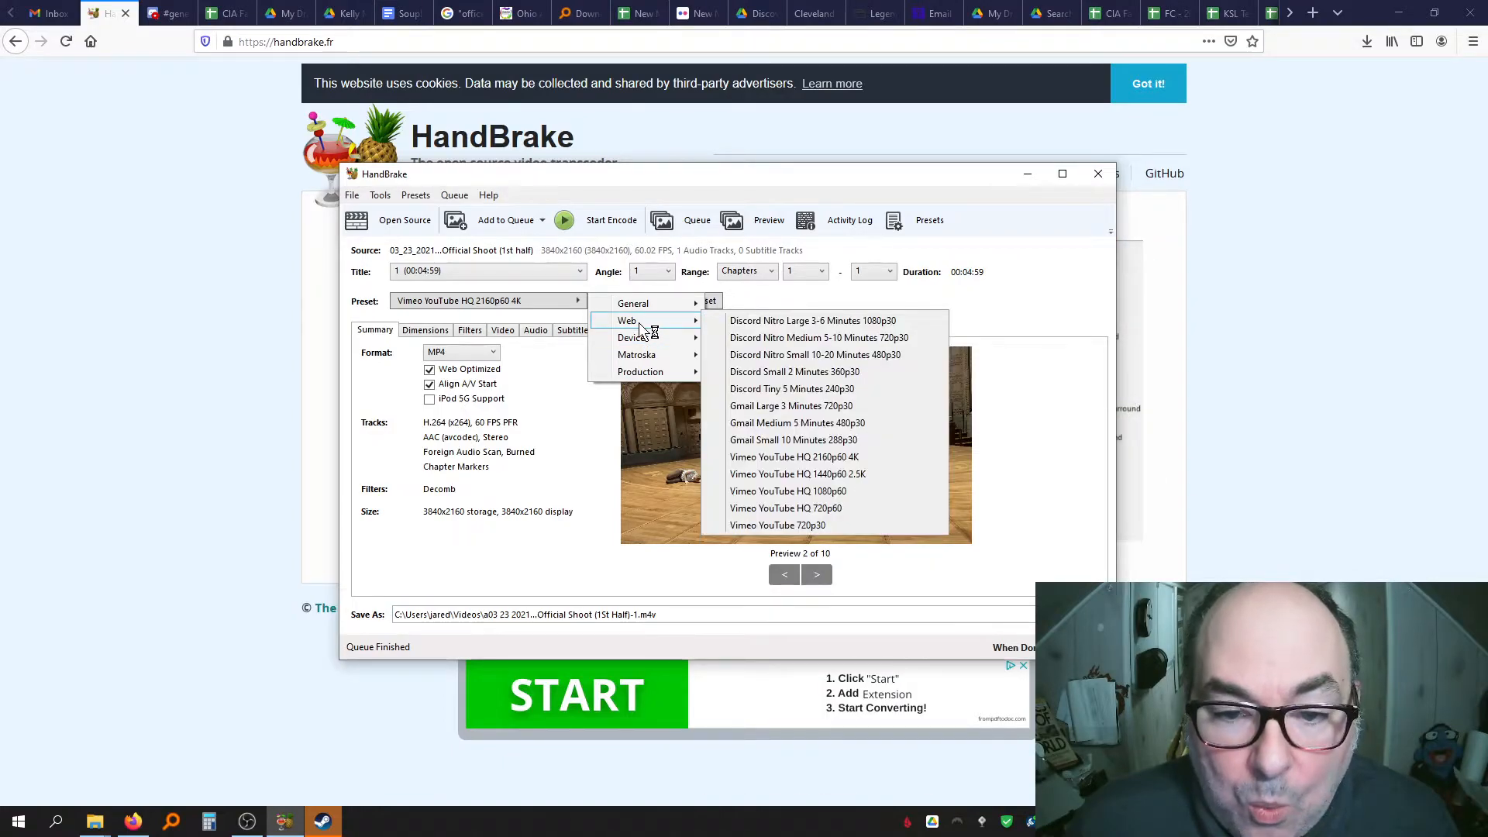
{"action": "mouse_move", "coordinate": [787, 456]}
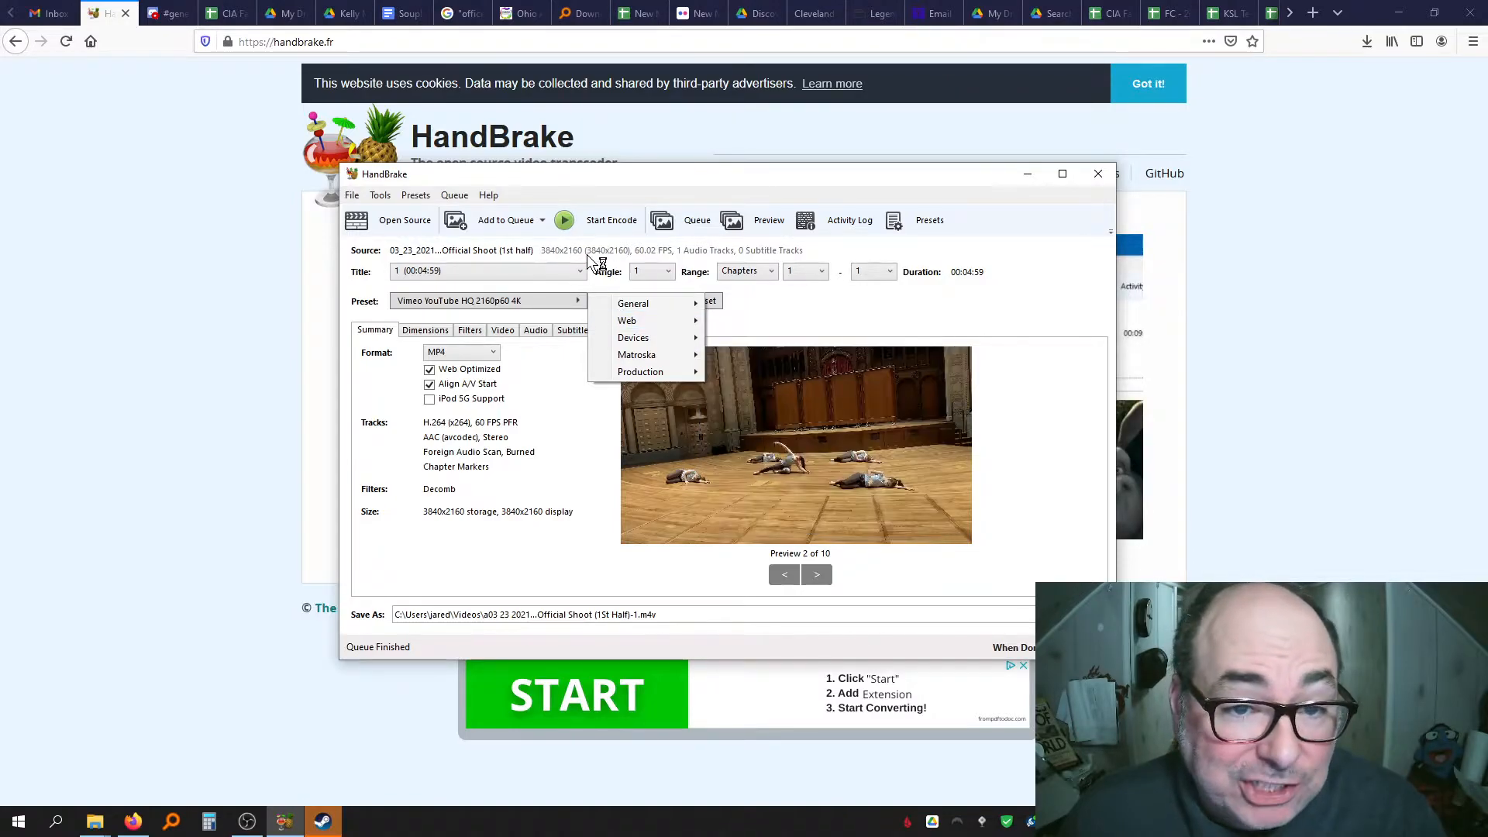
{"action": "mouse_move", "coordinate": [633, 337]}
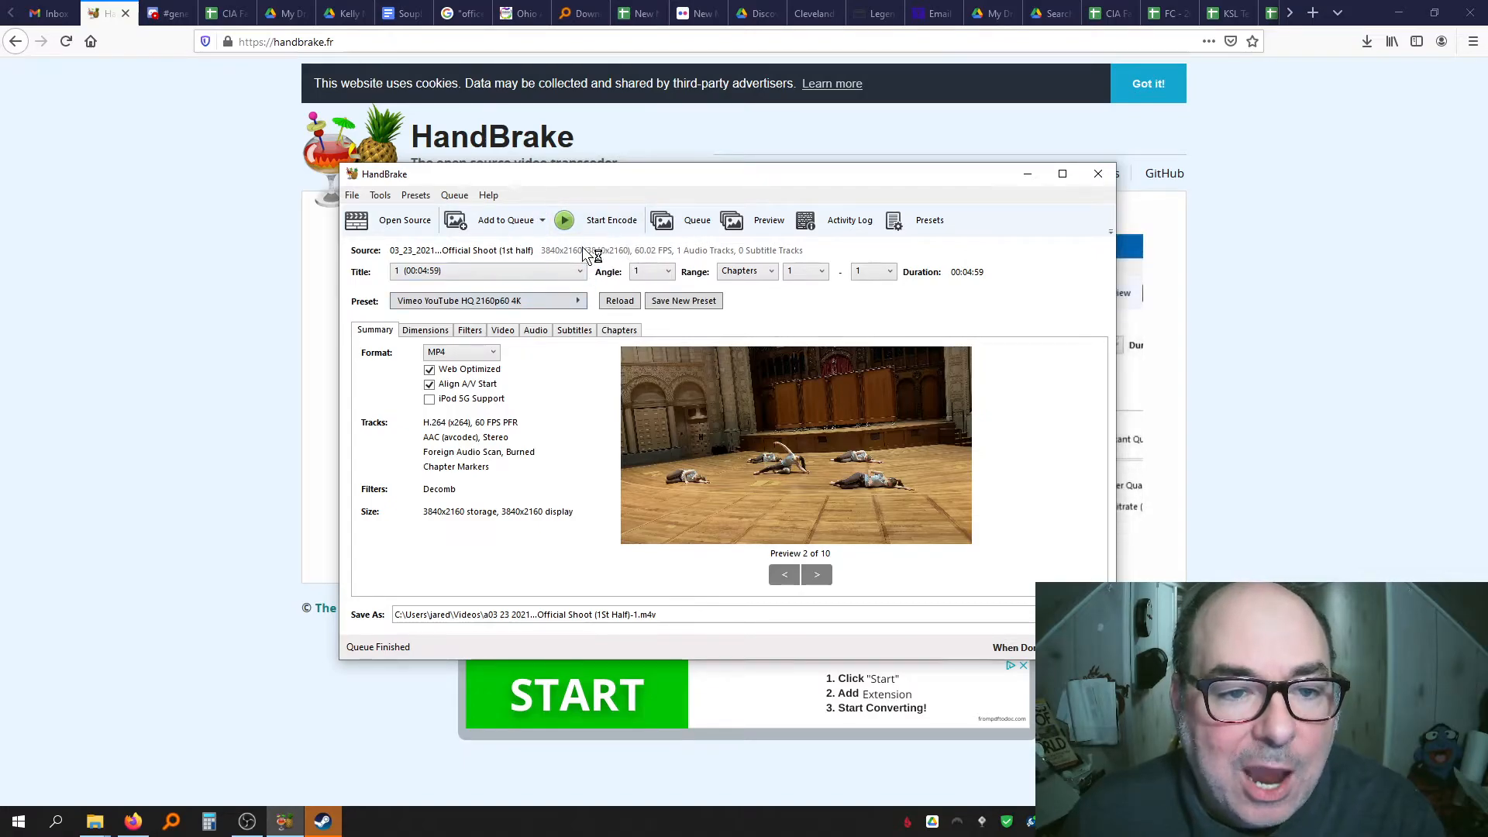
{"action": "left_click", "coordinate": [486, 300]}
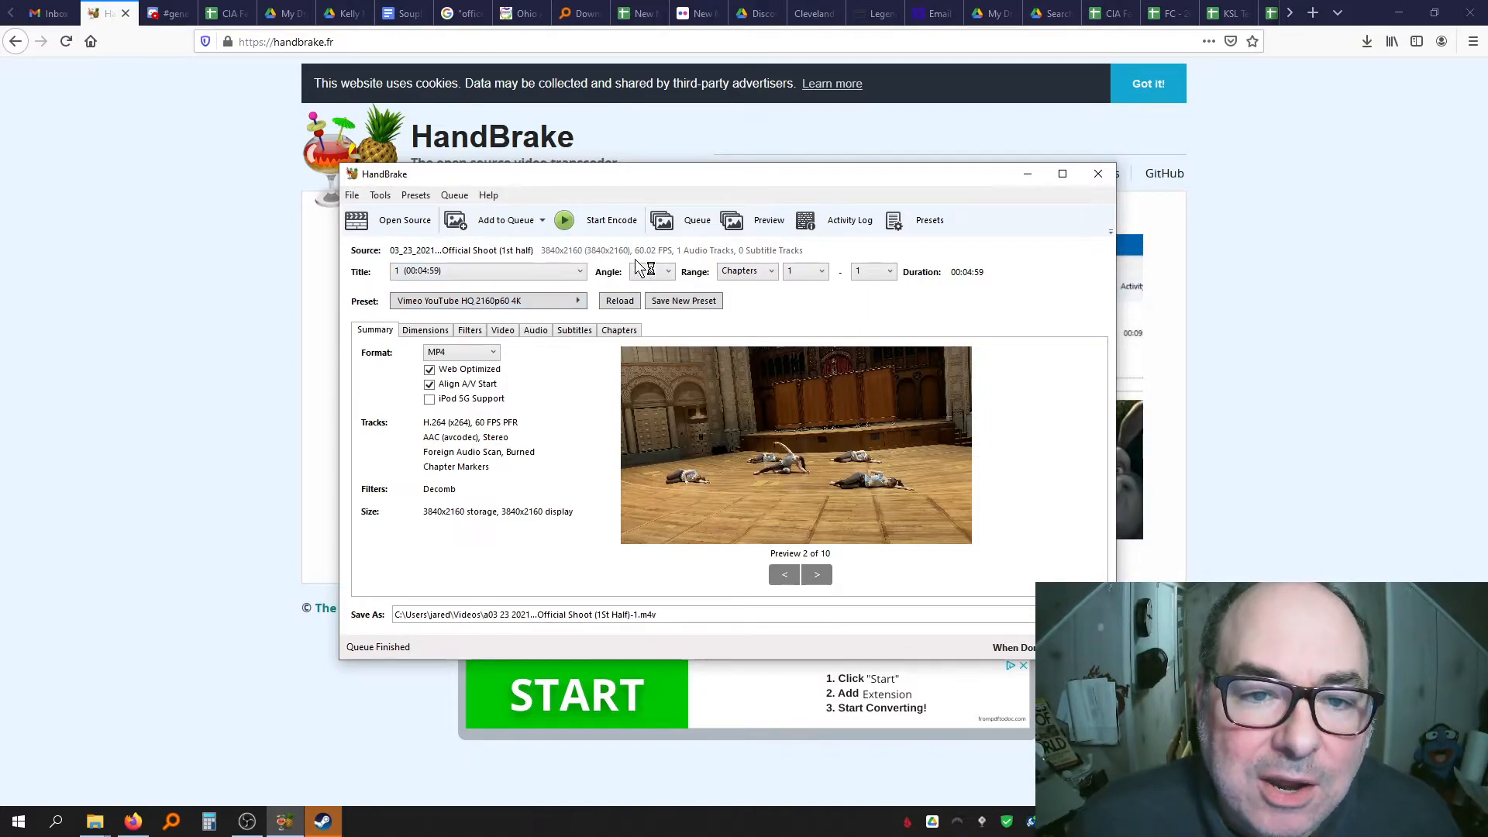
Reopen the preset list to browse the Web presets, keeping Vimeo YouTube HQ 2160p60 4K
{"action": "left_click", "coordinate": [576, 301]}
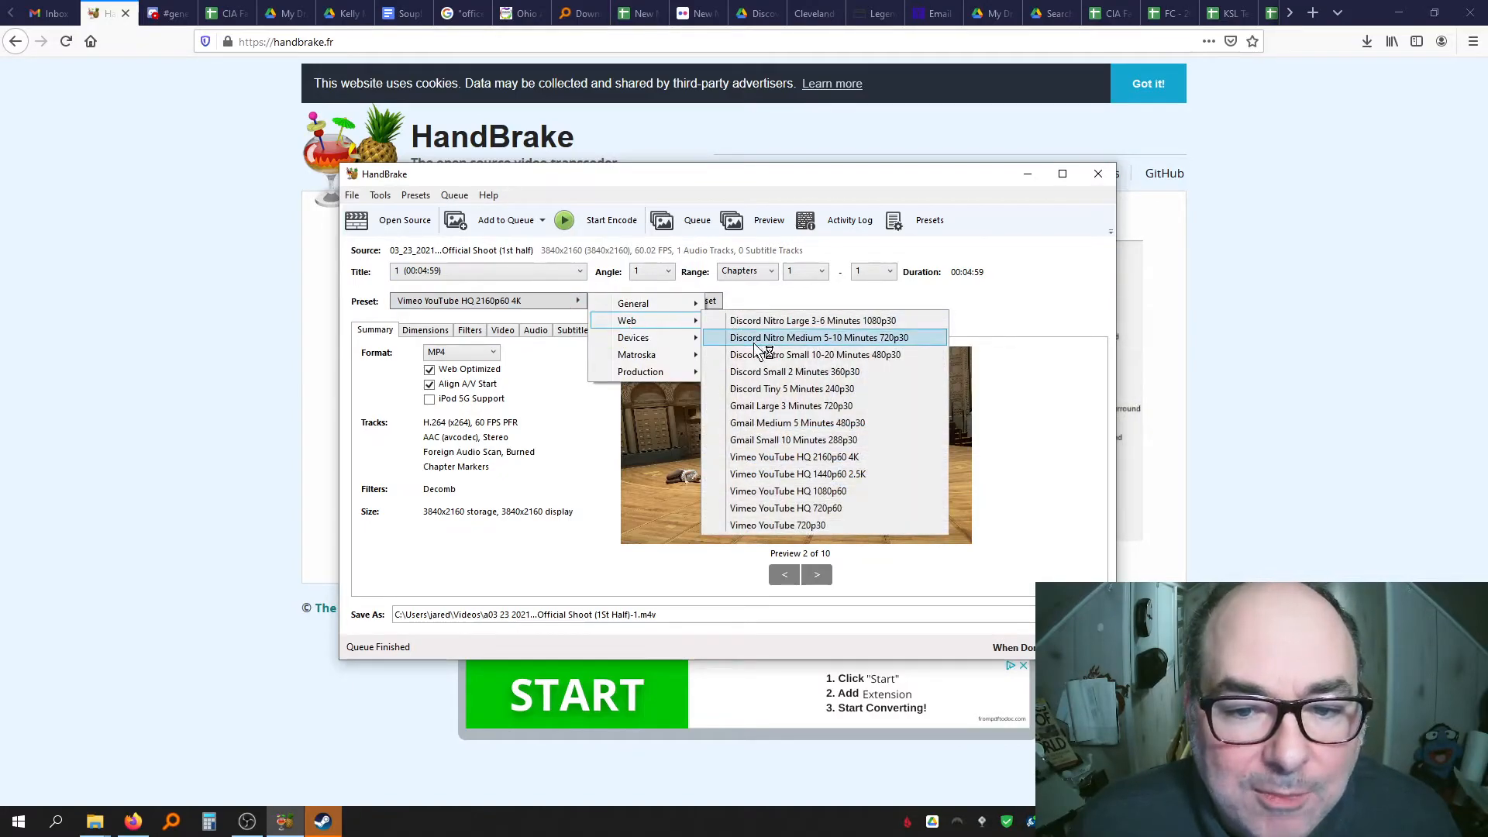
{"action": "mouse_move", "coordinate": [825, 507]}
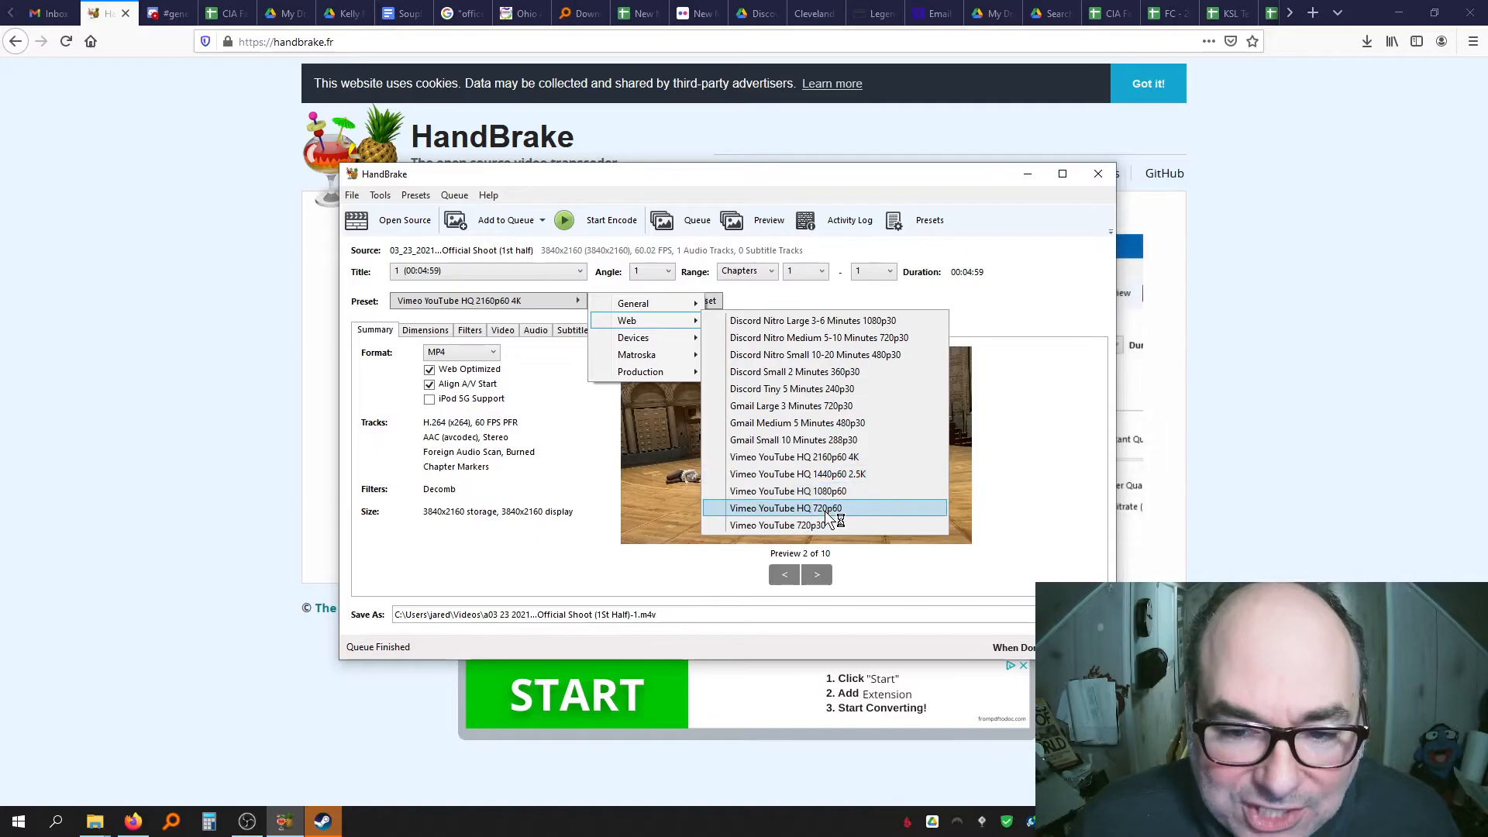
{"action": "mouse_move", "coordinate": [825, 473]}
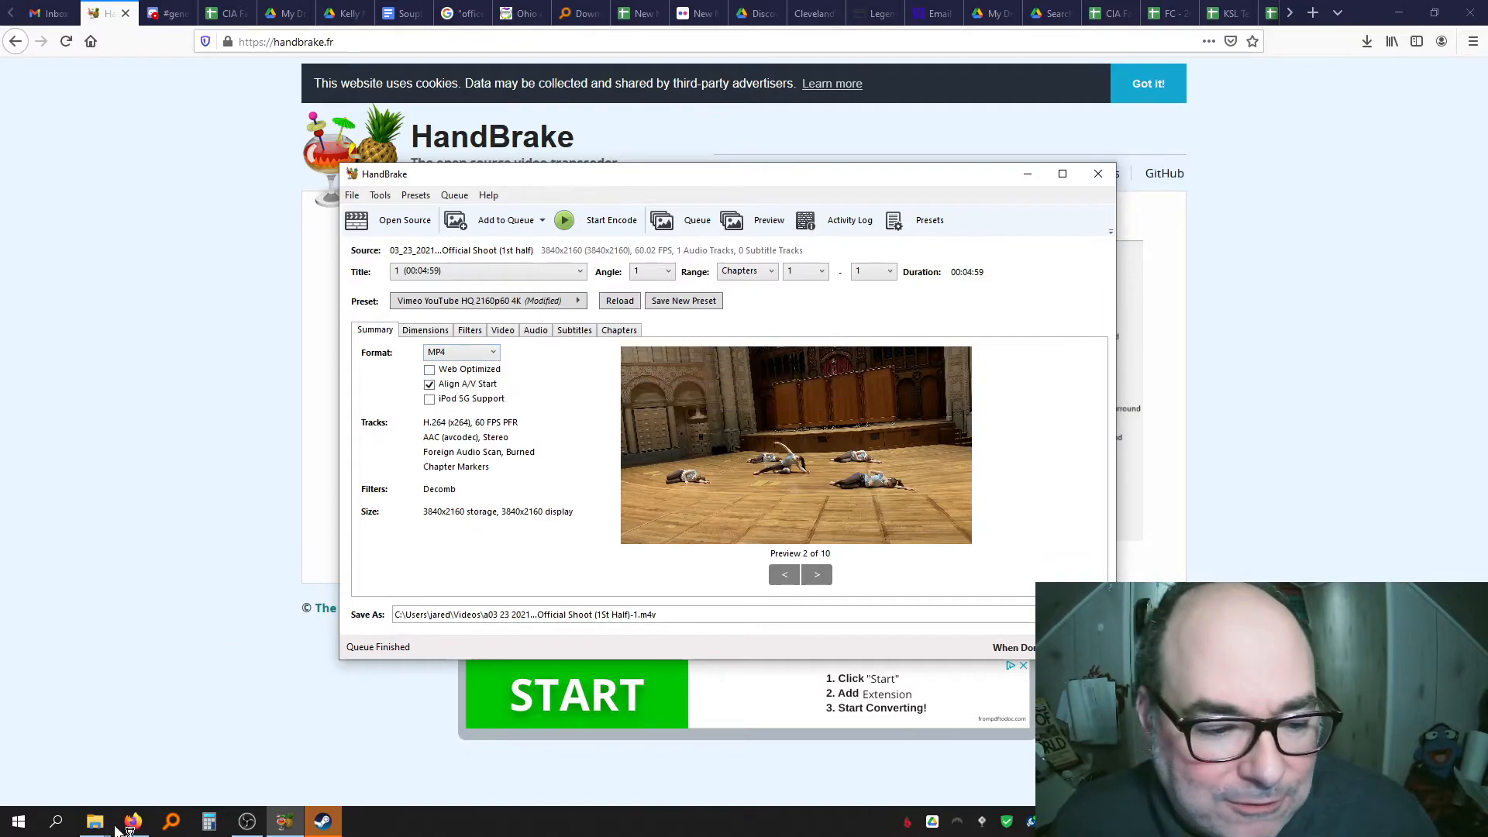
Open File Explorer from the taskbar to check the M4V and MOV file sizes
{"action": "left_click", "coordinate": [93, 821]}
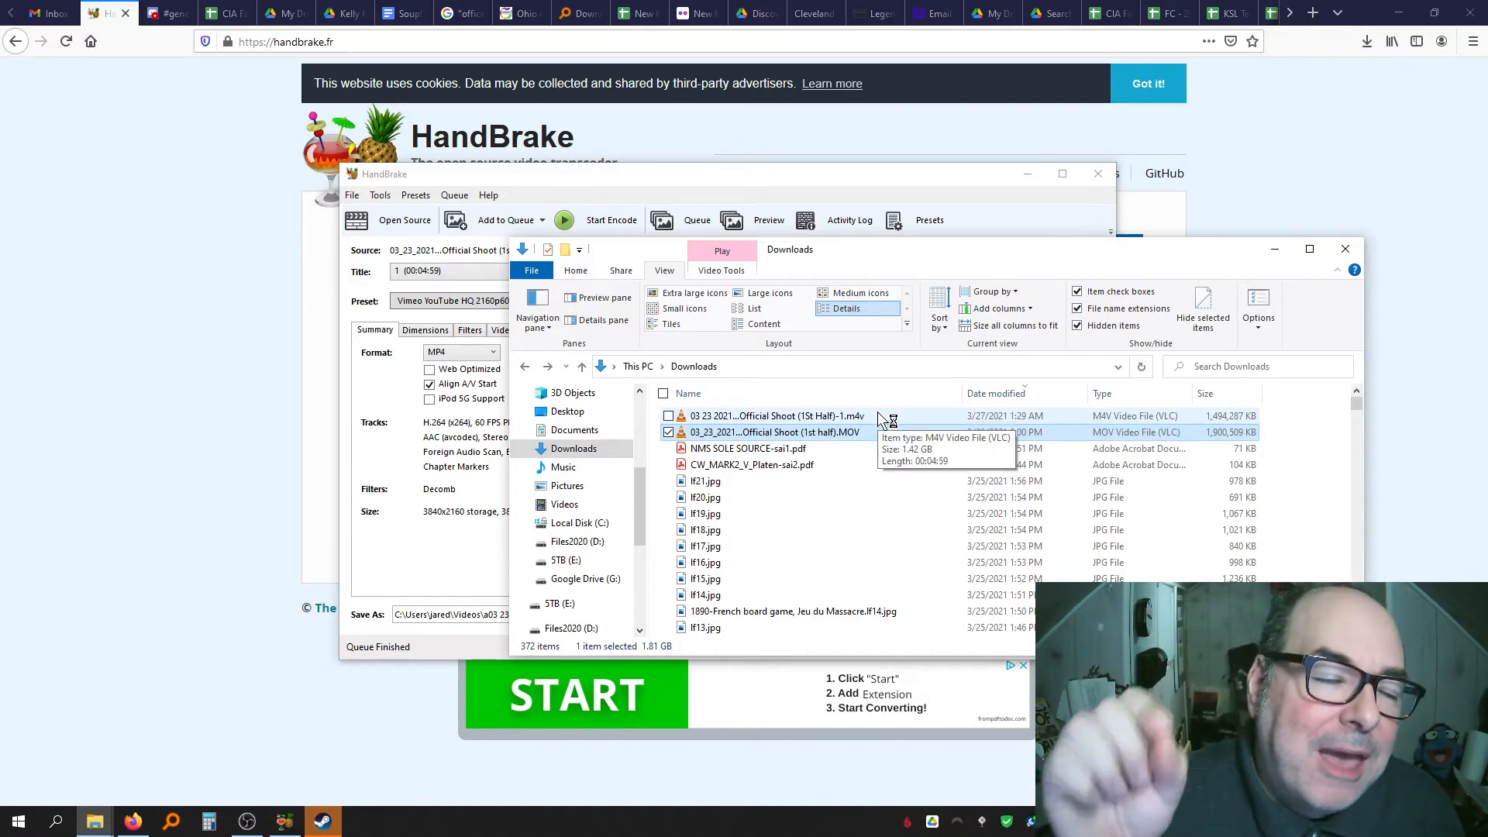
{"action": "mouse_move", "coordinate": [1044, 422]}
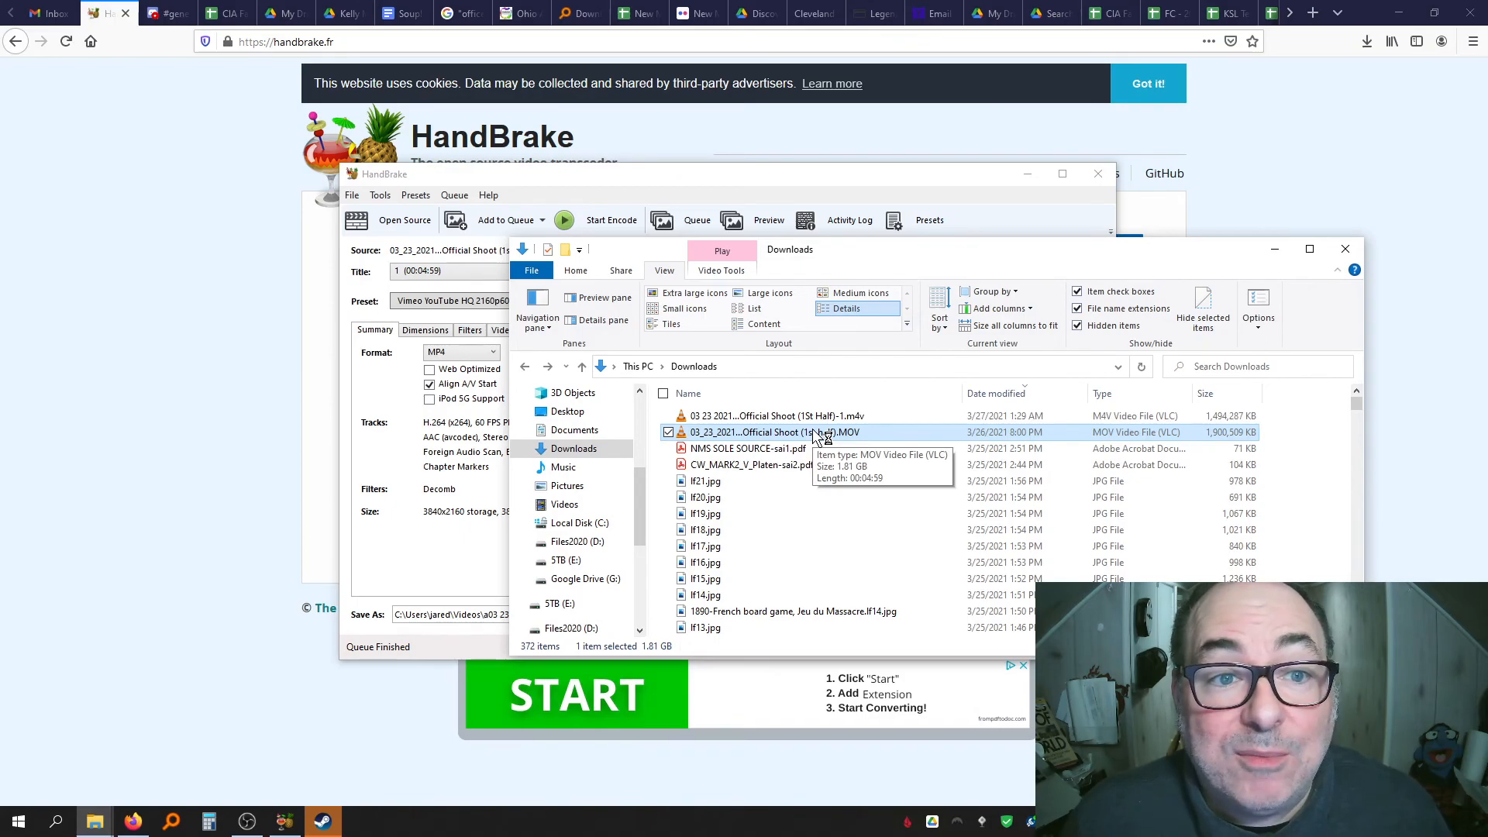
{"action": "mouse_move", "coordinate": [387, 568]}
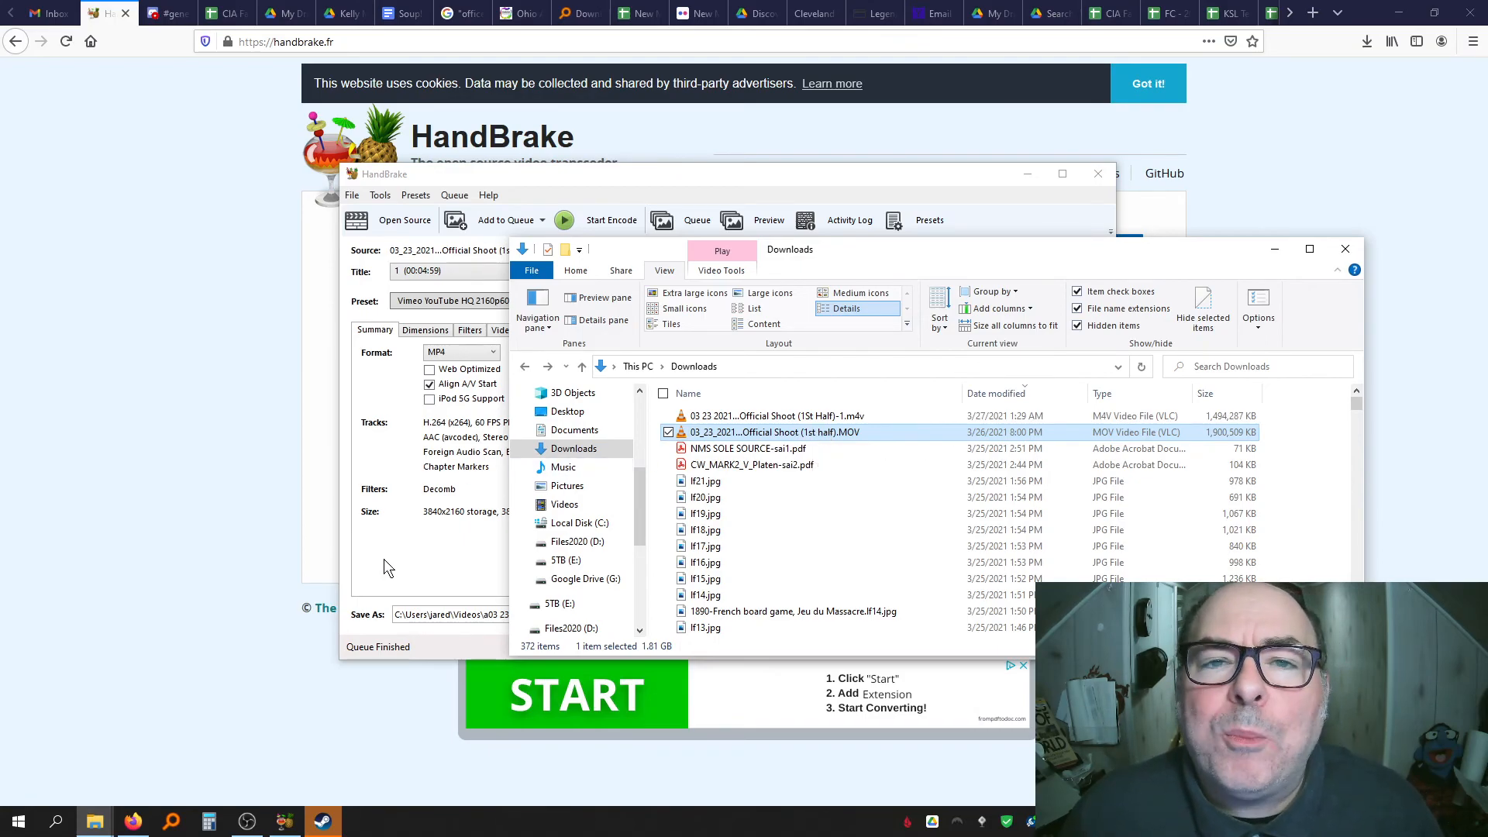